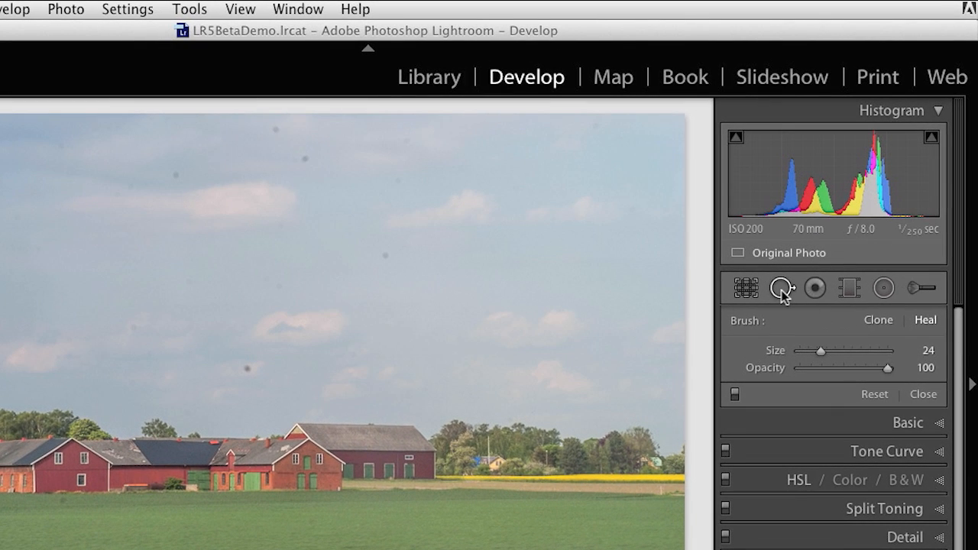
Reopen Spot Removal in Heal mode and raise the spot Size to 72 for the sky dust.
left_click(780, 288)
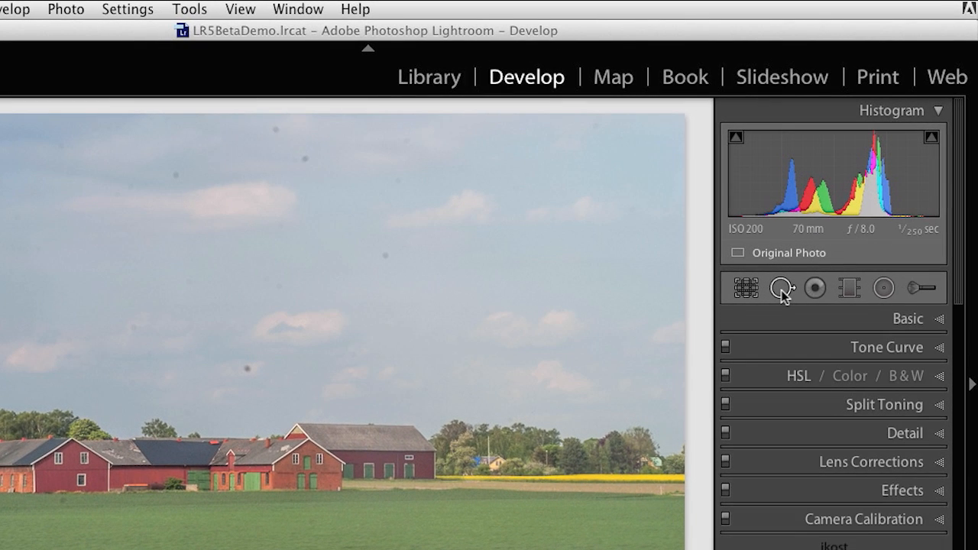
left_click(779, 288)
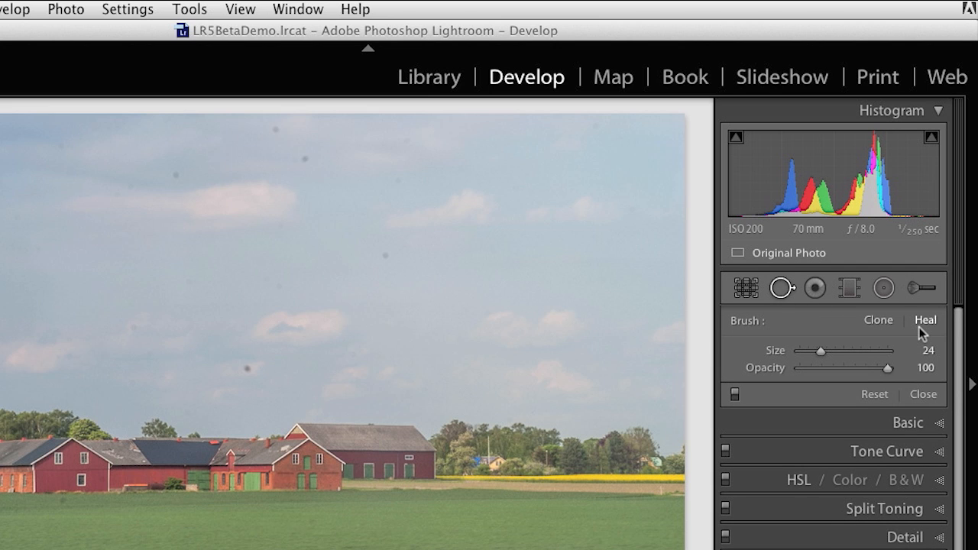
mouse_move(813, 324)
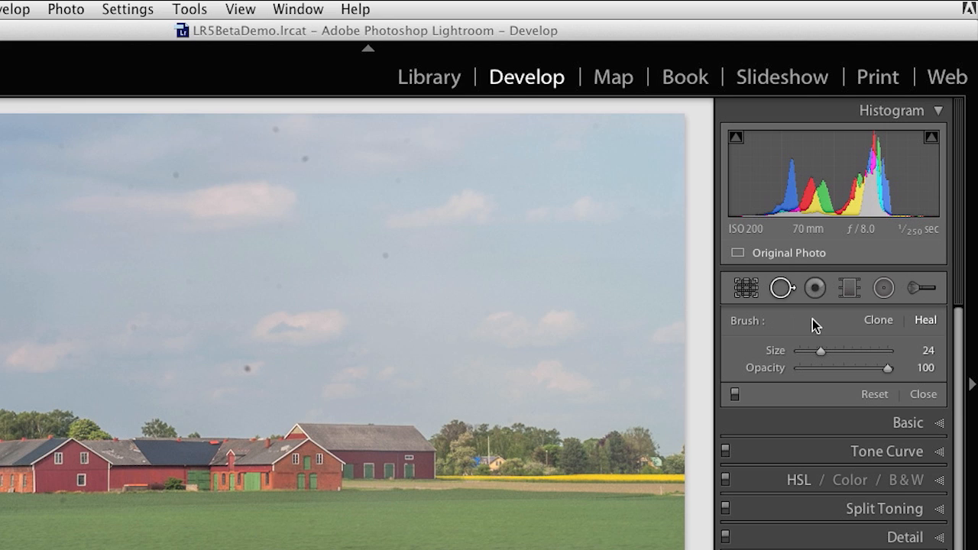
mouse_move(474, 281)
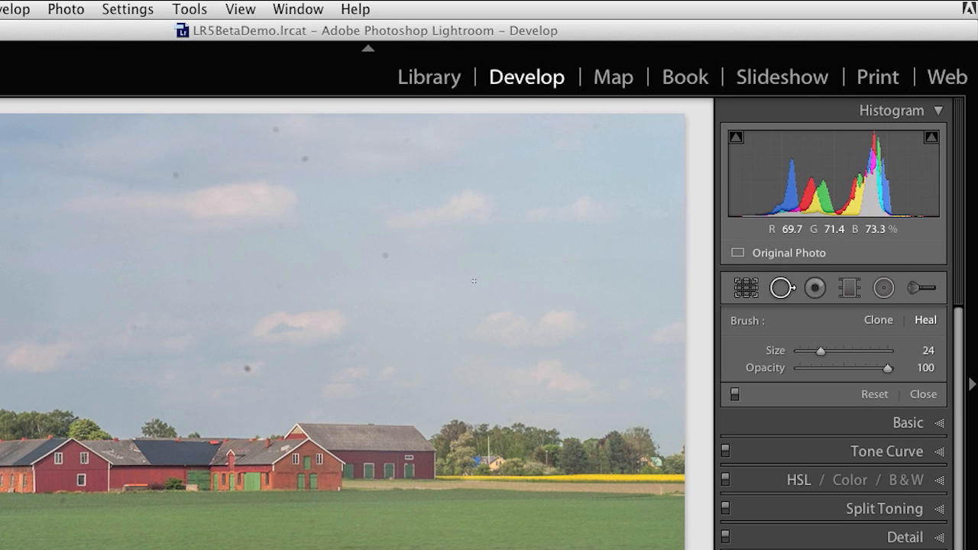
left_click_drag(822, 349, 864, 350)
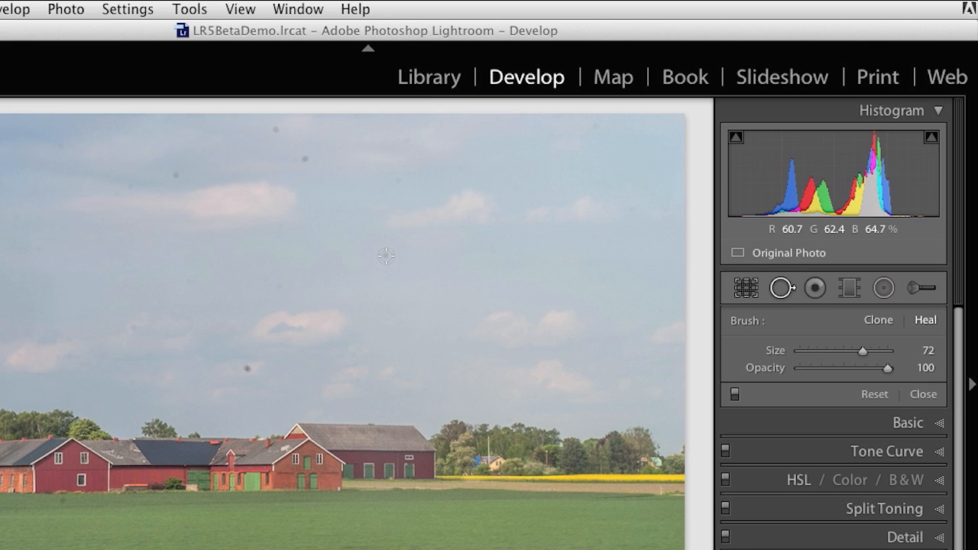
mouse_move(385, 255)
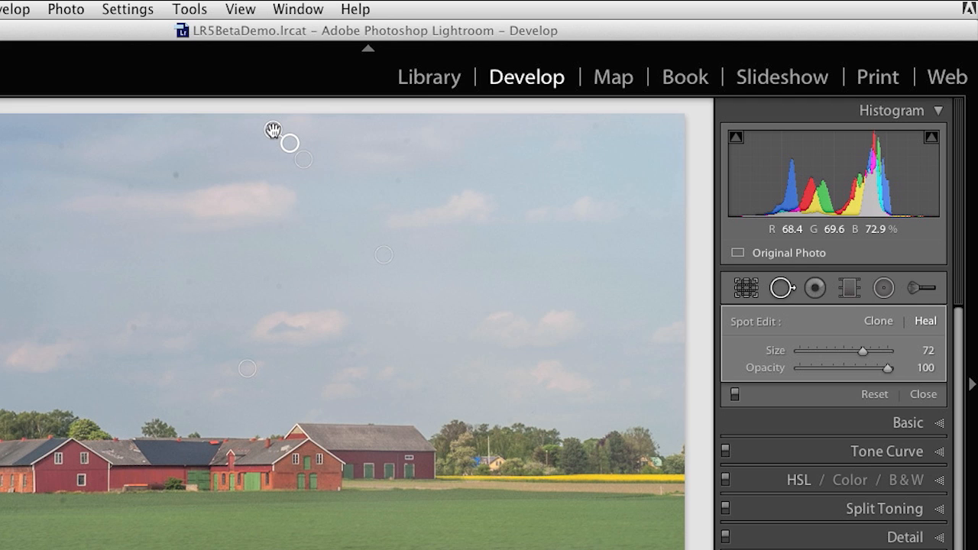
mouse_move(176, 176)
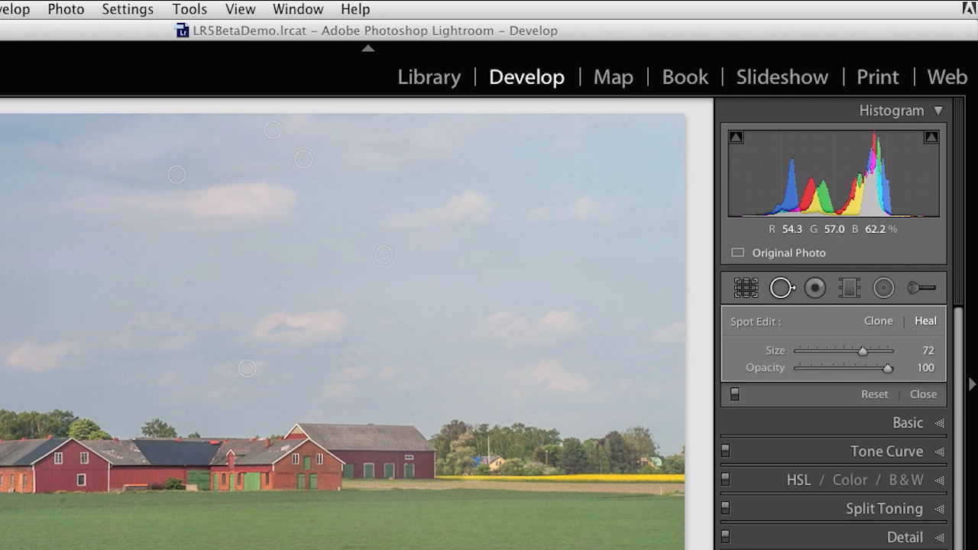
mouse_move(496, 425)
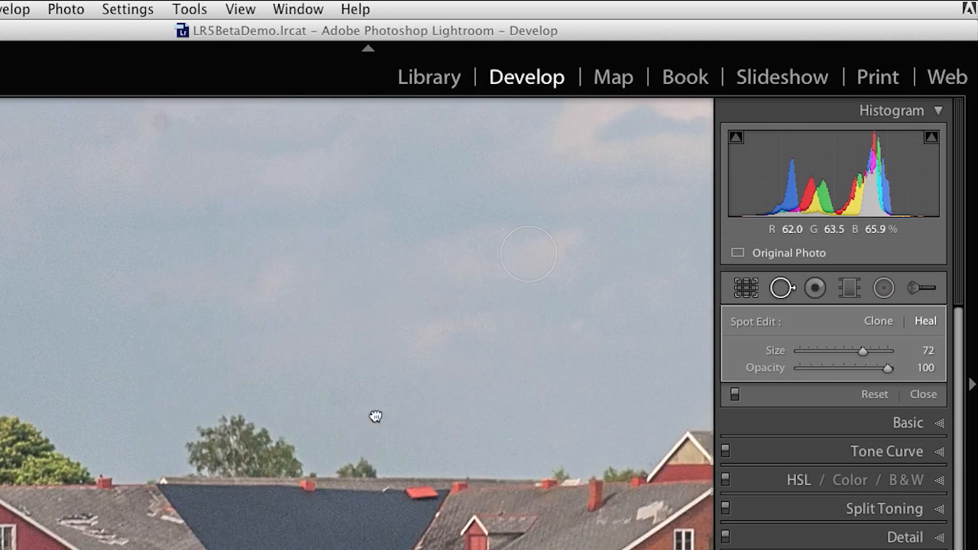
Paint a brushed heal over the small house and tall pole among the trees.
left_click_drag(374, 416, 428, 339)
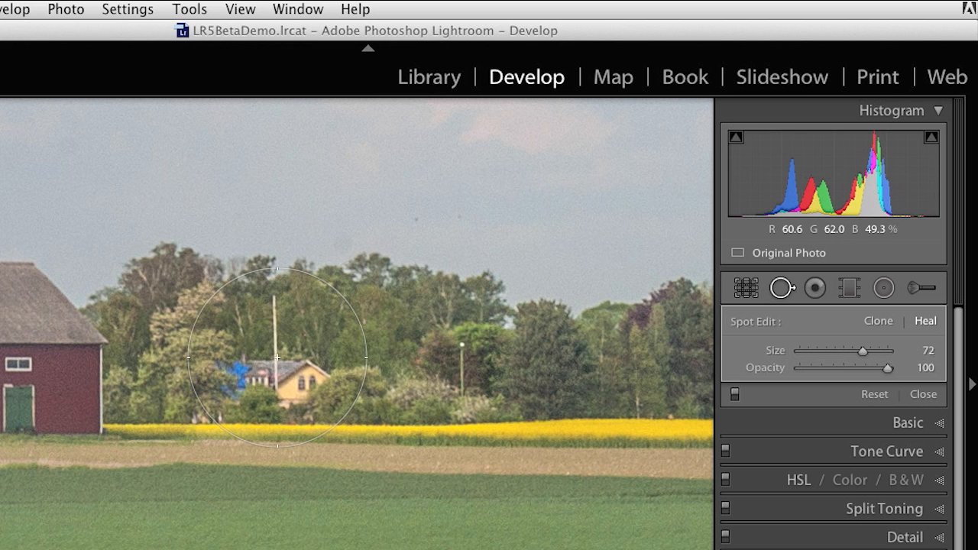
left_click_drag(278, 357, 272, 333)
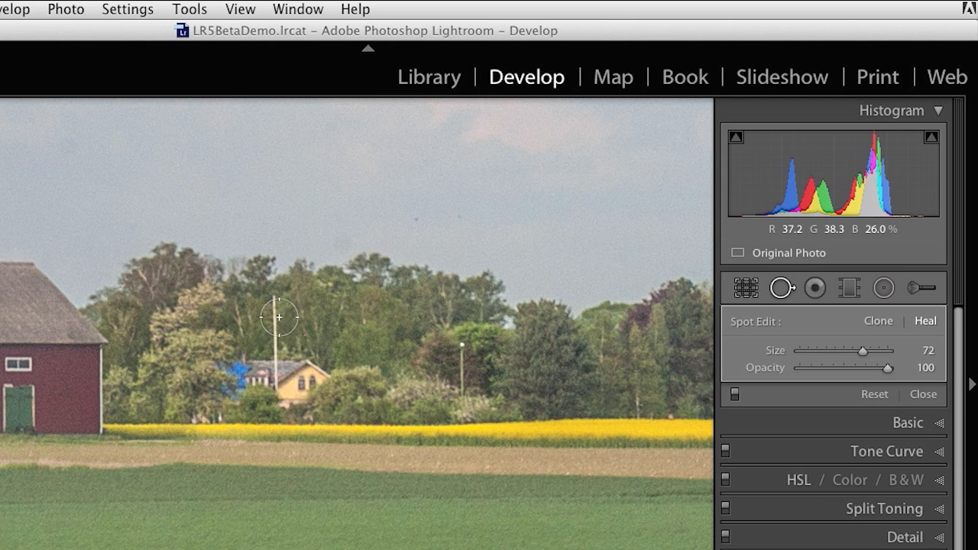
mouse_move(275, 321)
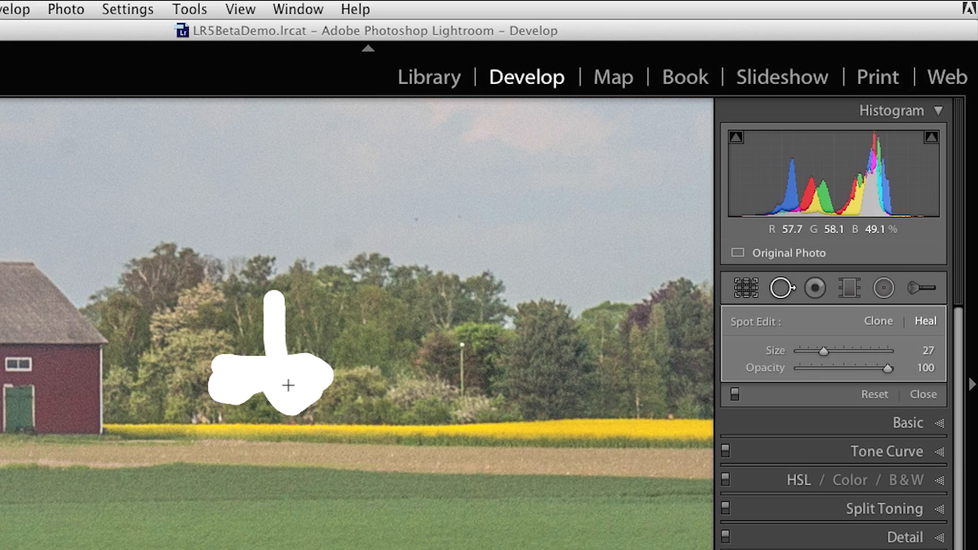
left_click(287, 385)
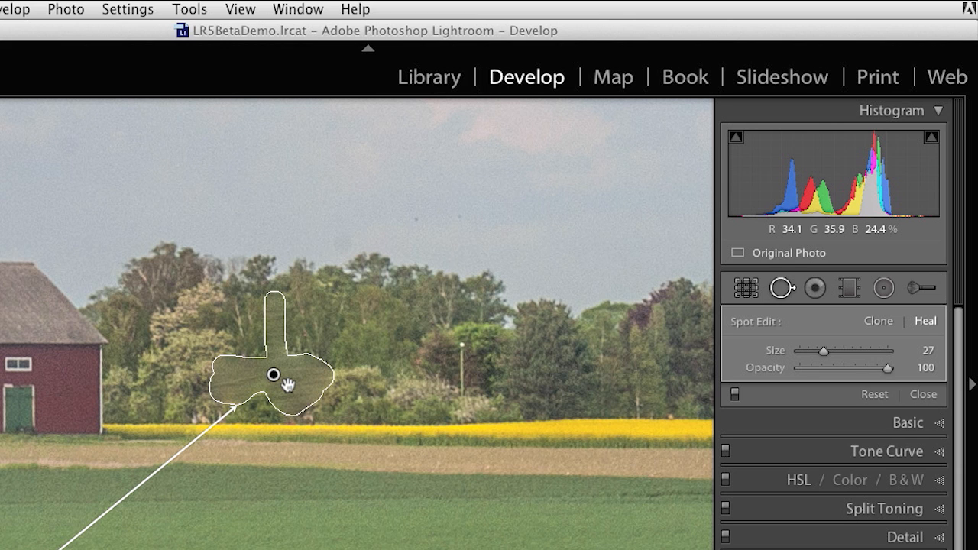
Move the heal's source onto clean trees so the patch blends, then paint out the thin pole.
left_click_drag(274, 375, 323, 316)
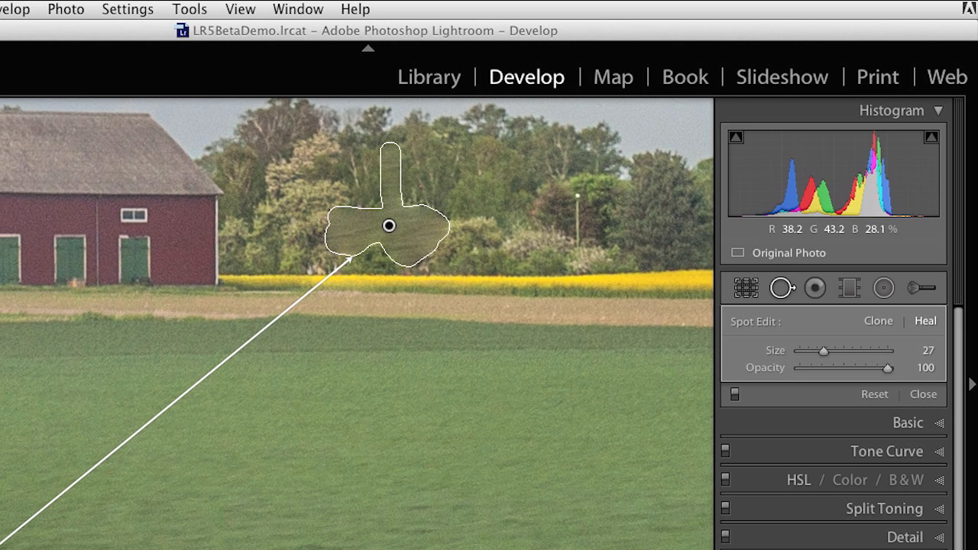
left_click_drag(388, 226, 489, 209)
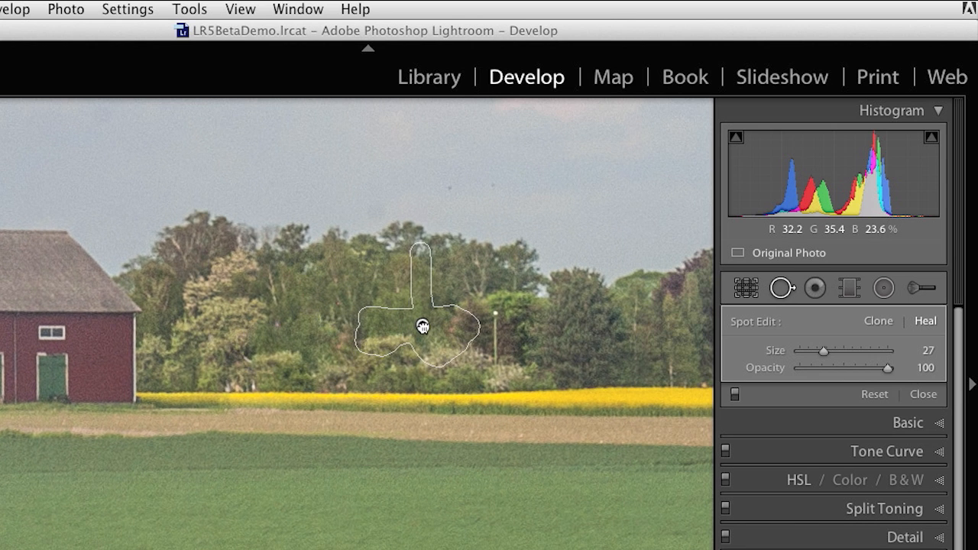
left_click_drag(421, 327, 305, 343)
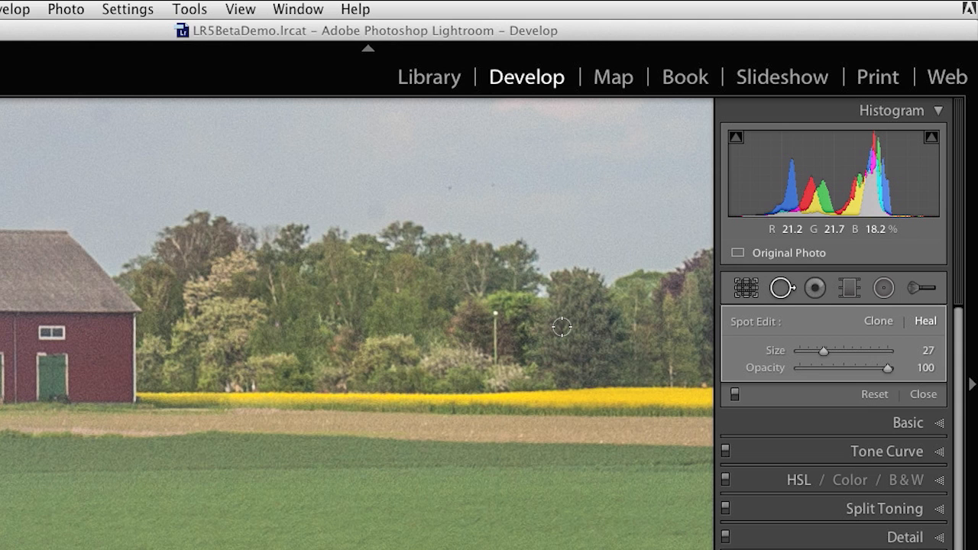
mouse_move(537, 327)
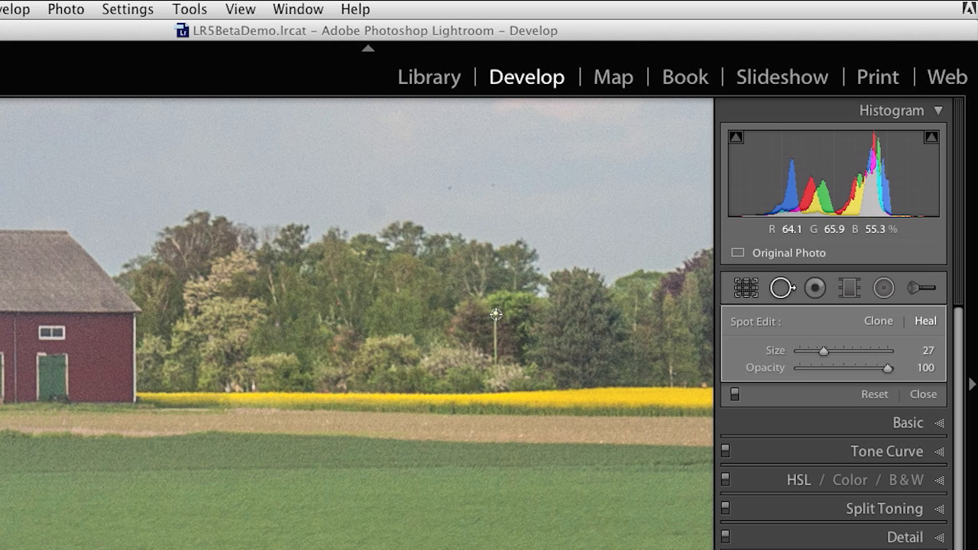
left_click_drag(824, 350, 814, 350)
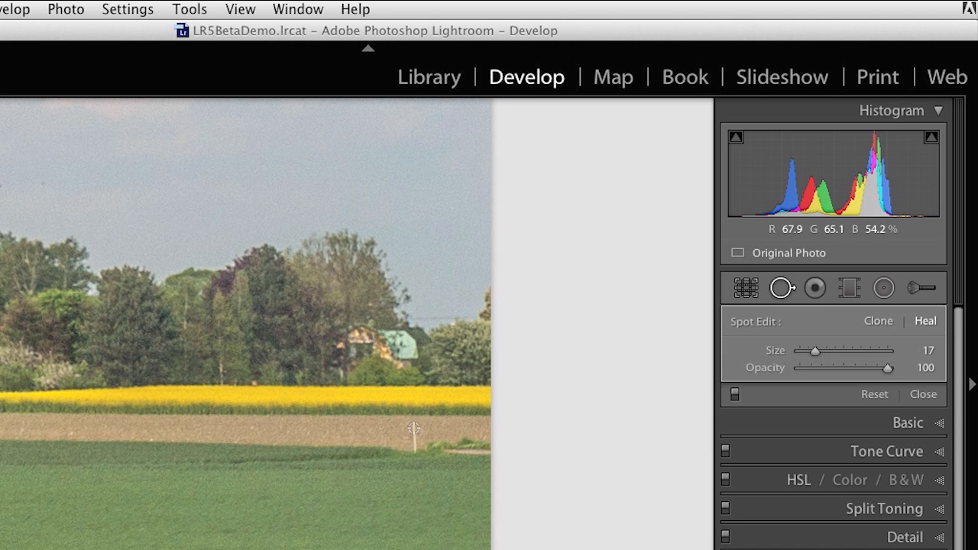
mouse_move(440, 459)
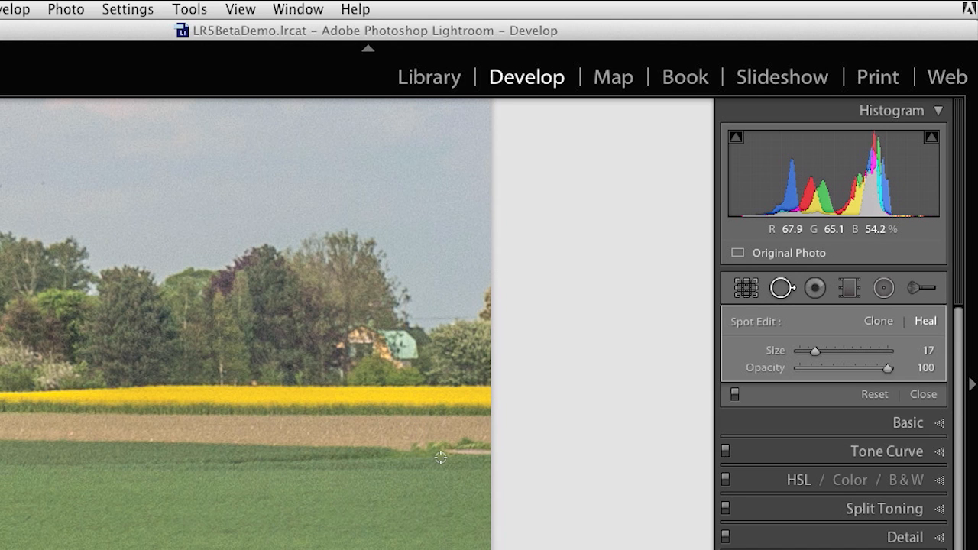
mouse_move(473, 456)
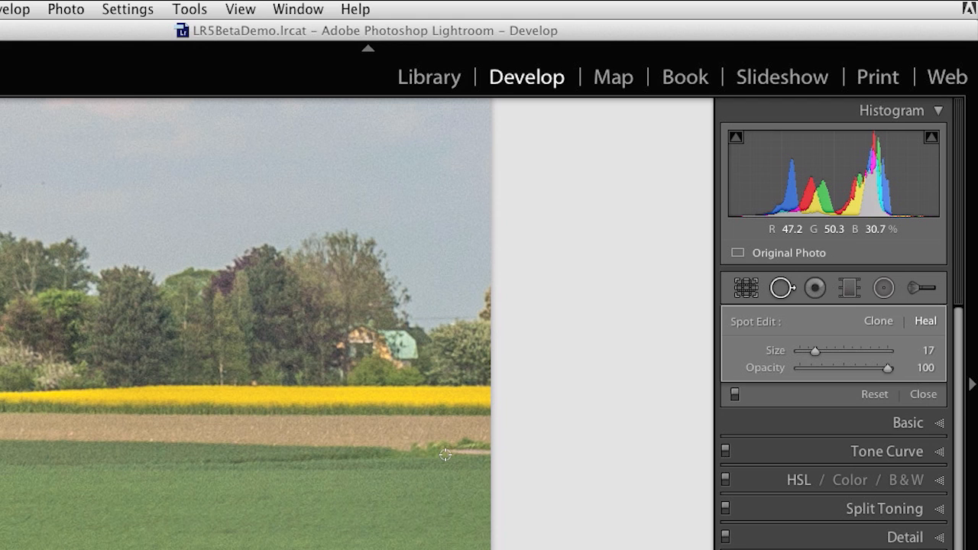
mouse_move(456, 453)
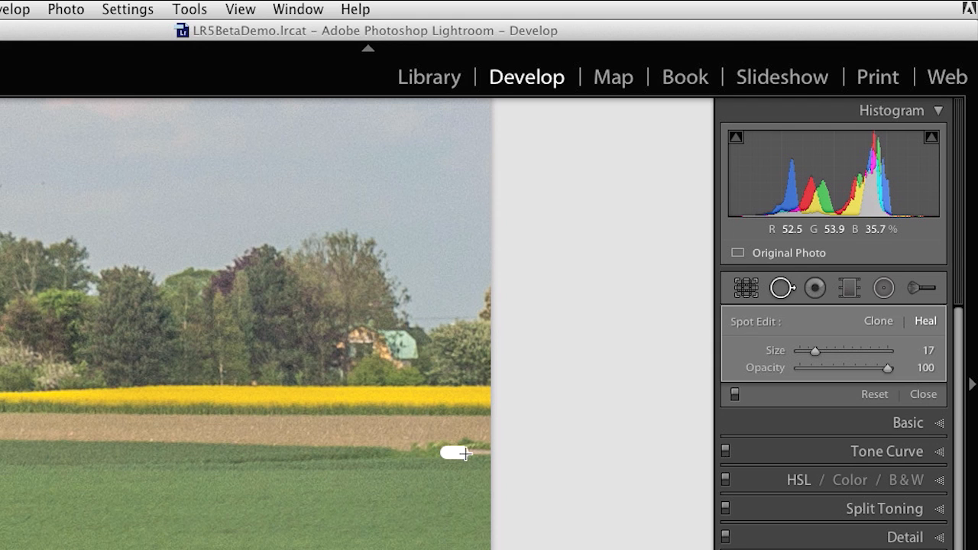
mouse_move(469, 508)
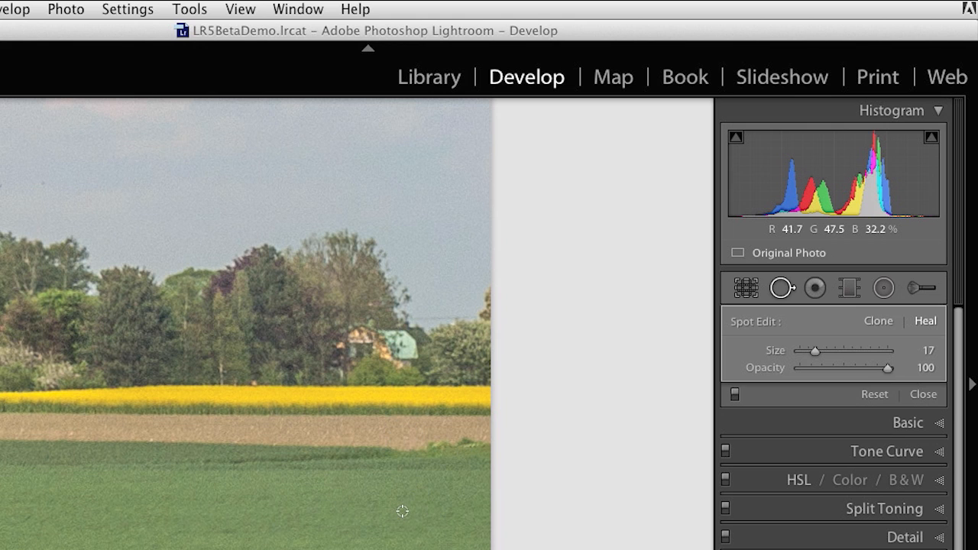
mouse_move(370, 324)
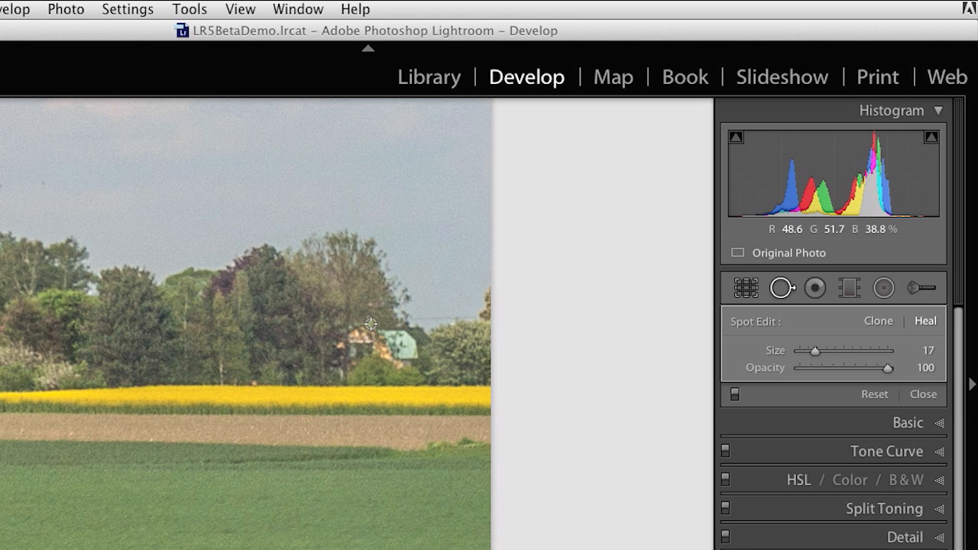
Brush a heal over the house in the tree line and enlarge the heal brush.
left_click_drag(369, 324, 337, 368)
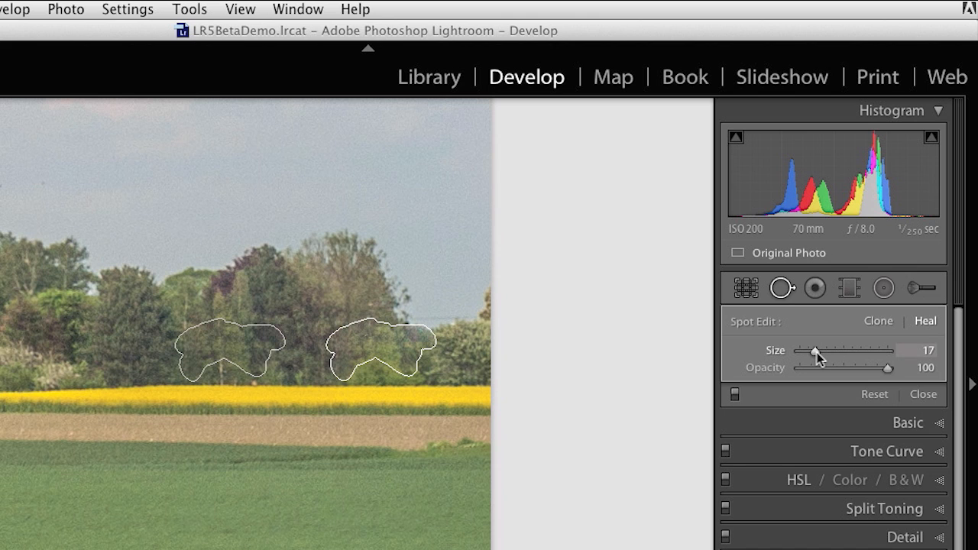
left_click_drag(813, 349, 823, 350)
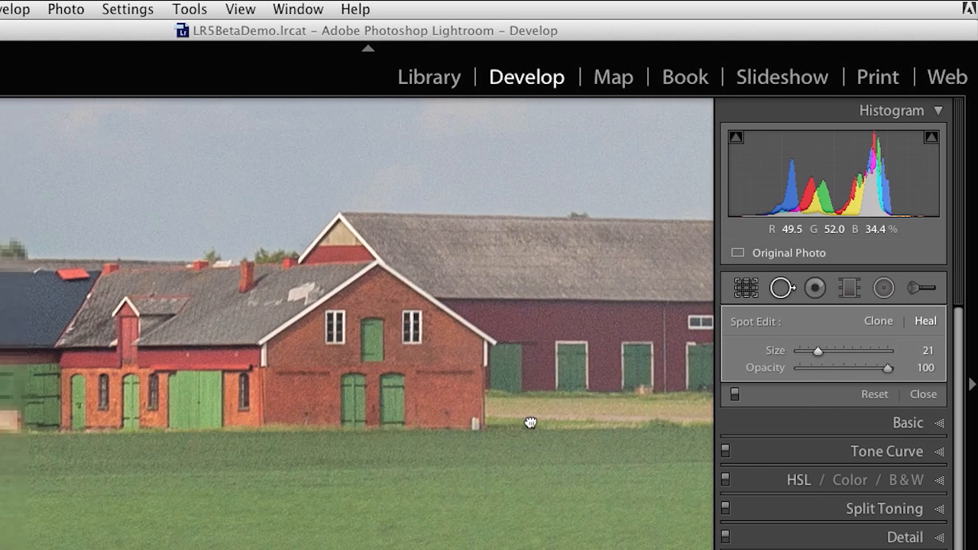
Heal the white mark at the left end of the red barn's grey roof.
left_click(462, 424)
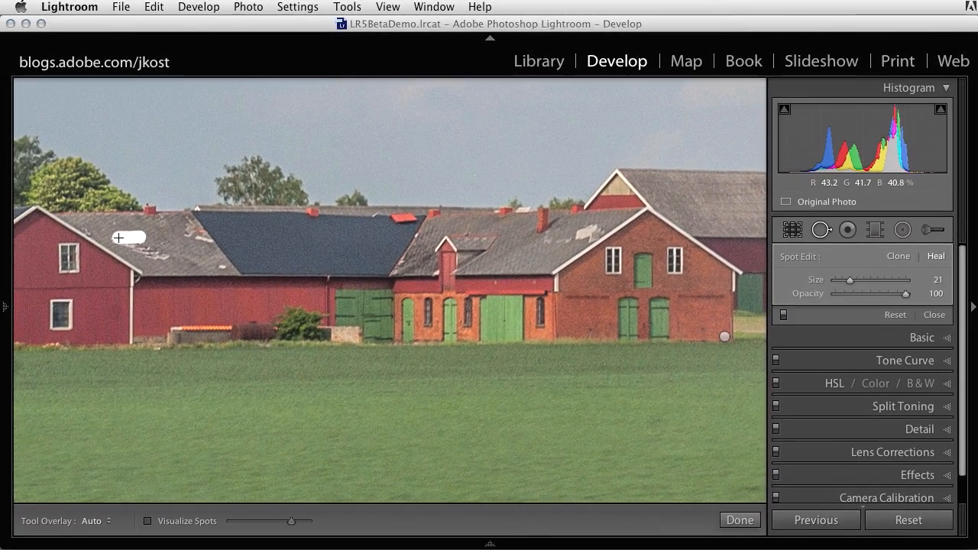
left_click_drag(130, 237, 161, 252)
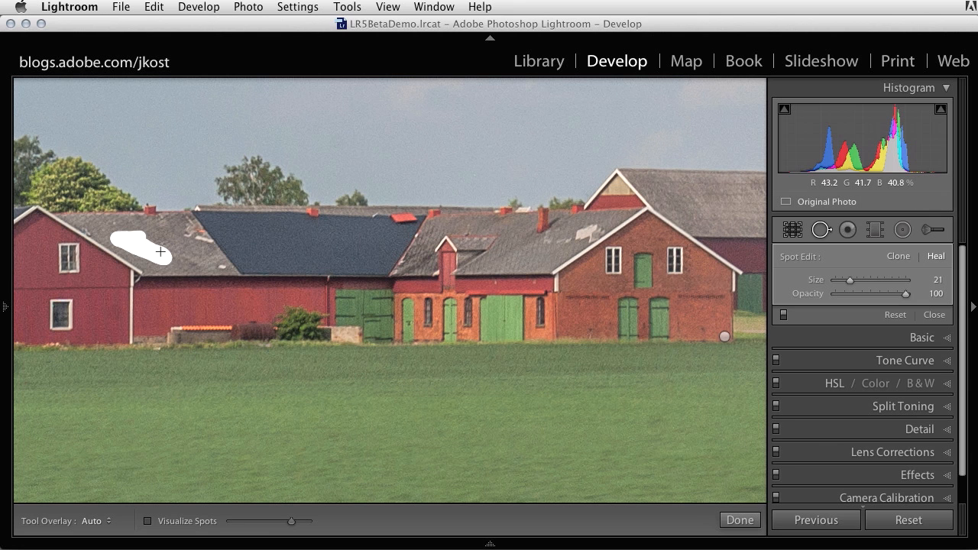
left_click(141, 250)
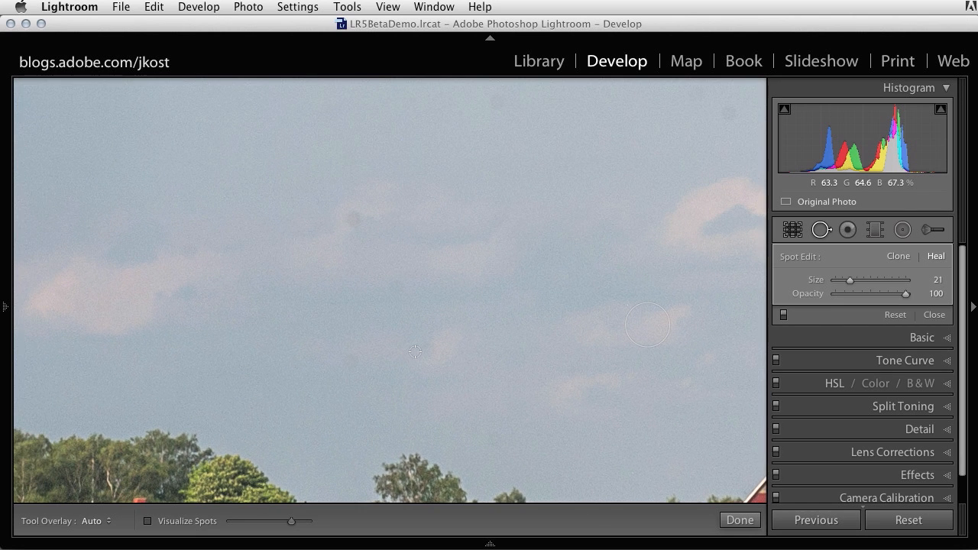
mouse_move(369, 292)
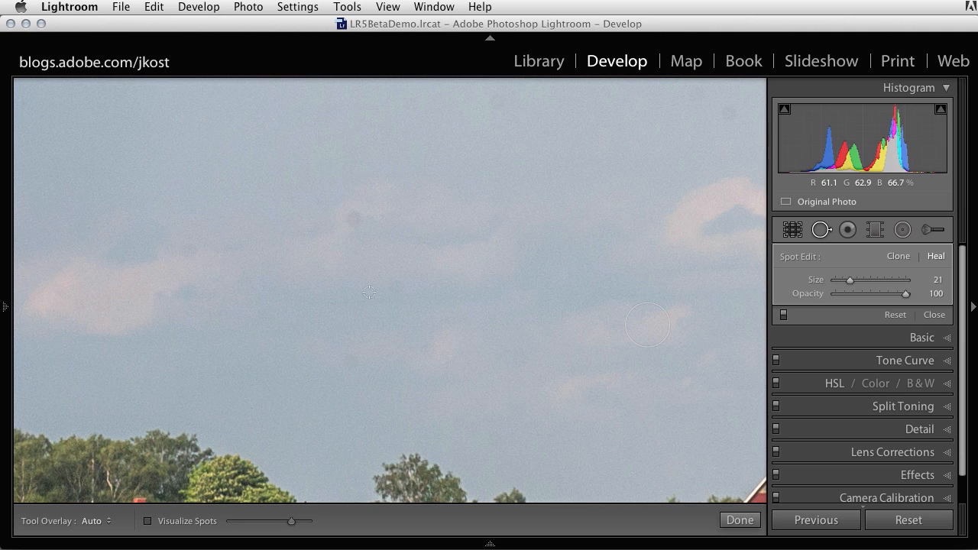
mouse_move(358, 223)
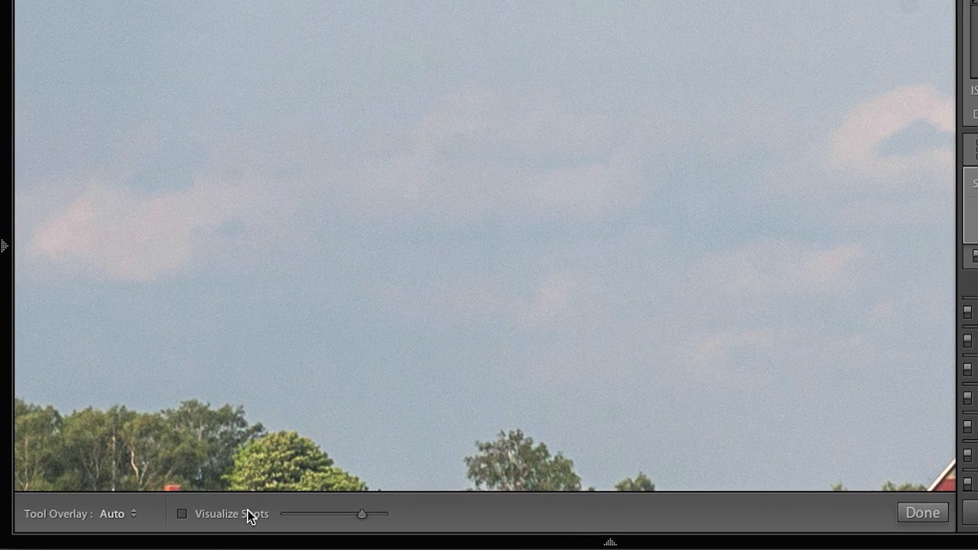
Turn on Visualize Spots to show the sky as a black-and-white dust map.
left_click(182, 513)
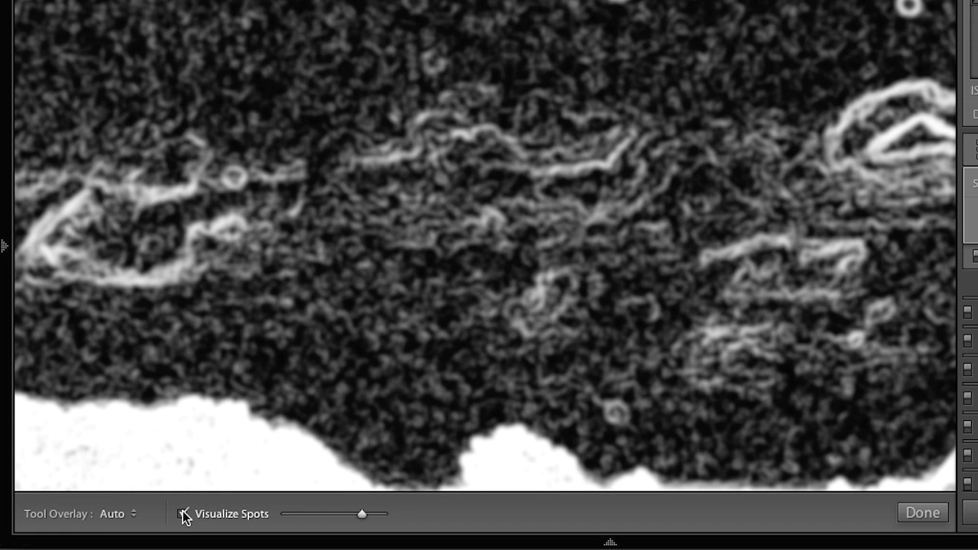
Adjust the Visualize Spots threshold so the remaining sky dust spots stand out.
left_click(182, 513)
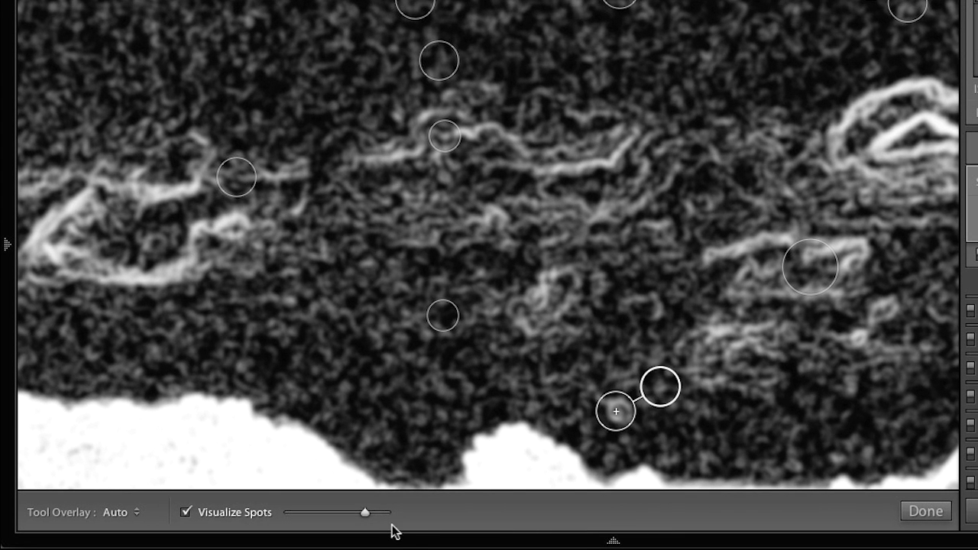
left_click_drag(365, 512, 344, 512)
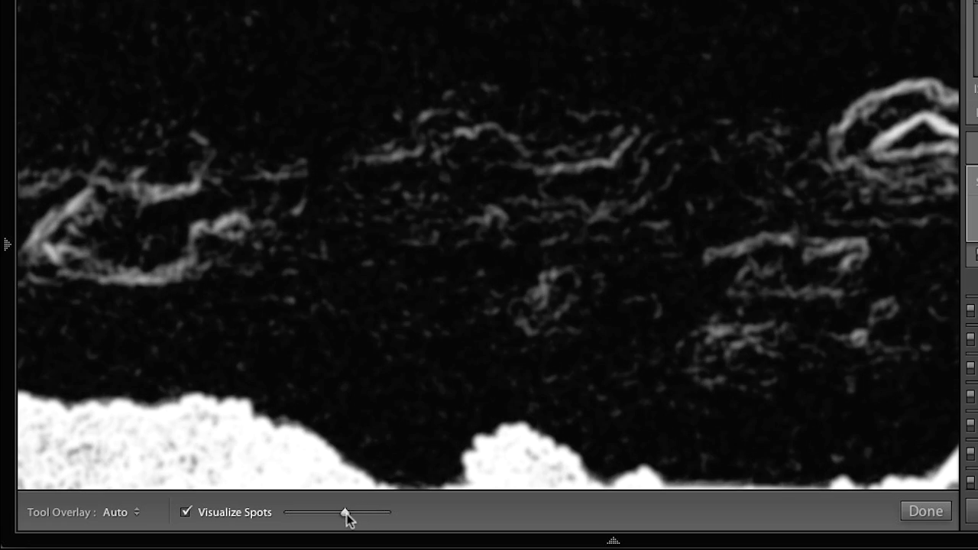
left_click_drag(344, 512, 354, 512)
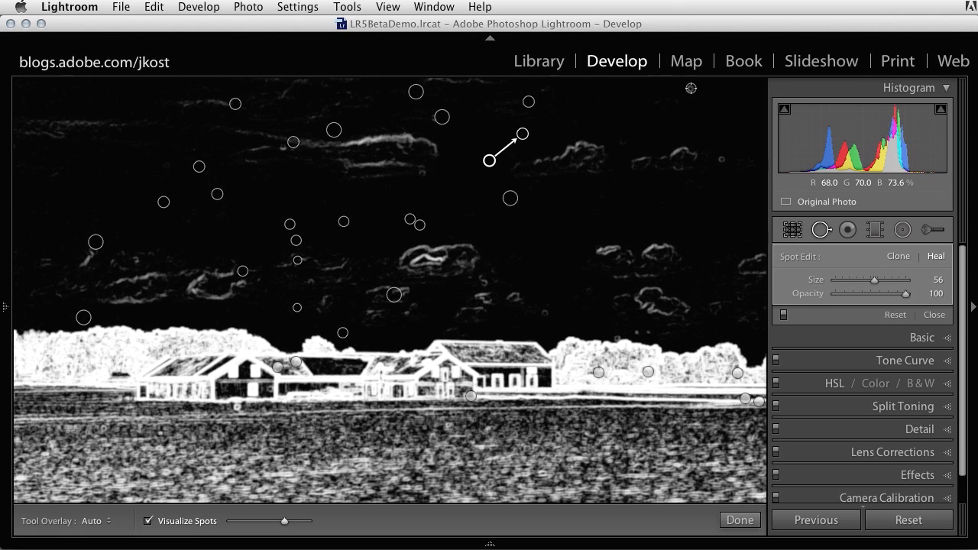
Heal a spot in the green field near the bottom and return to the normal colour view.
left_click(148, 519)
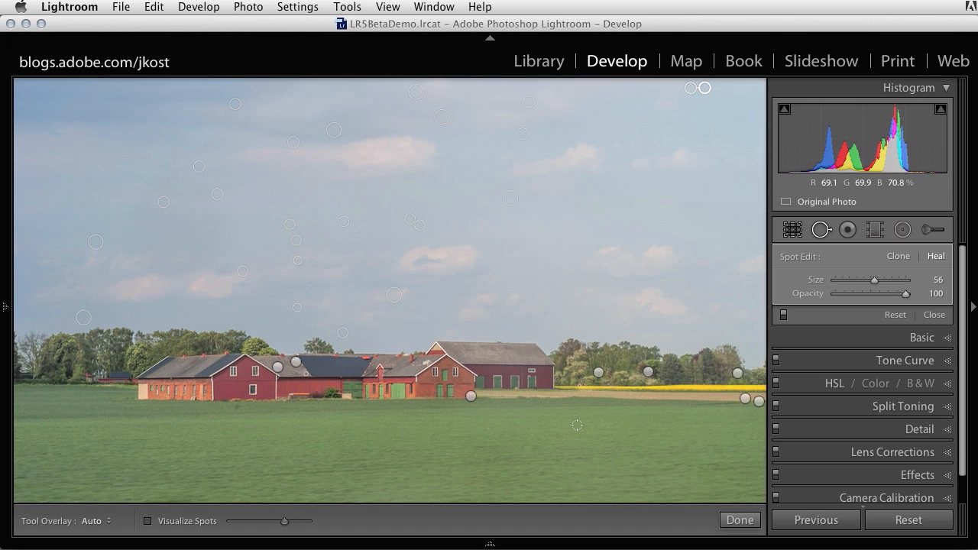
left_click(147, 519)
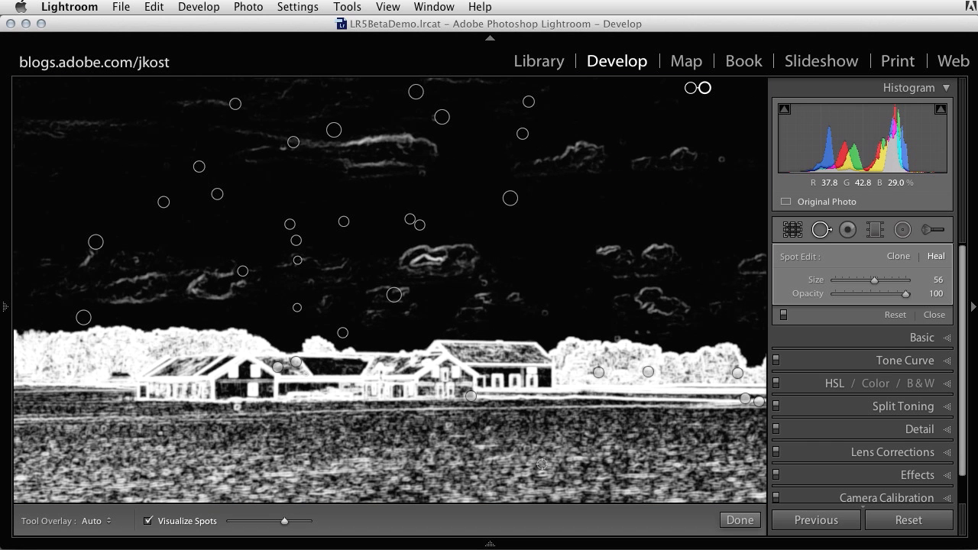
left_click_drag(874, 281, 887, 281)
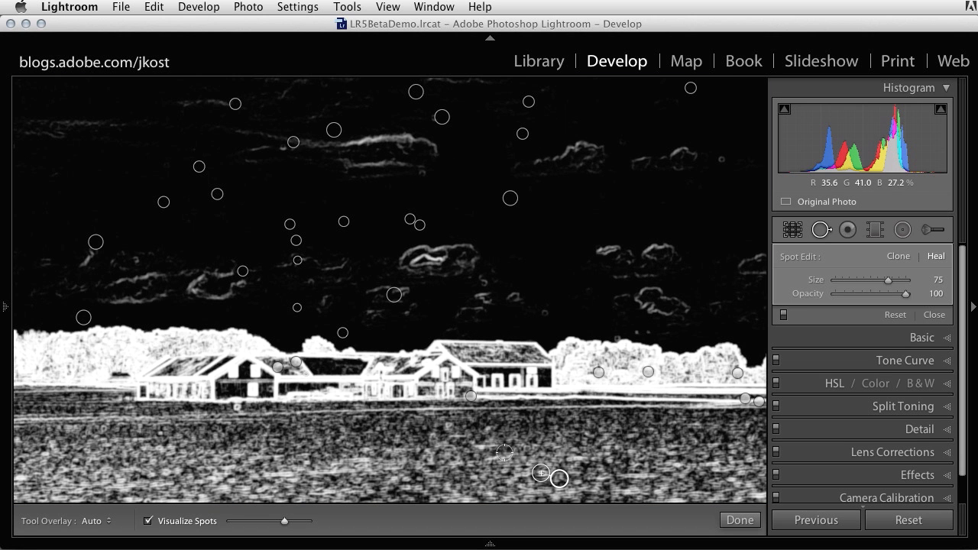
left_click(149, 520)
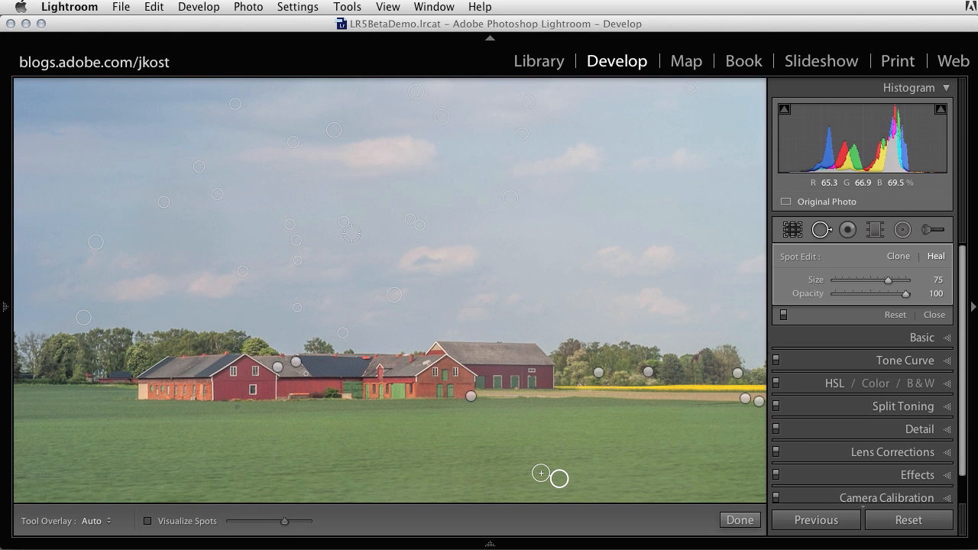
mouse_move(344, 223)
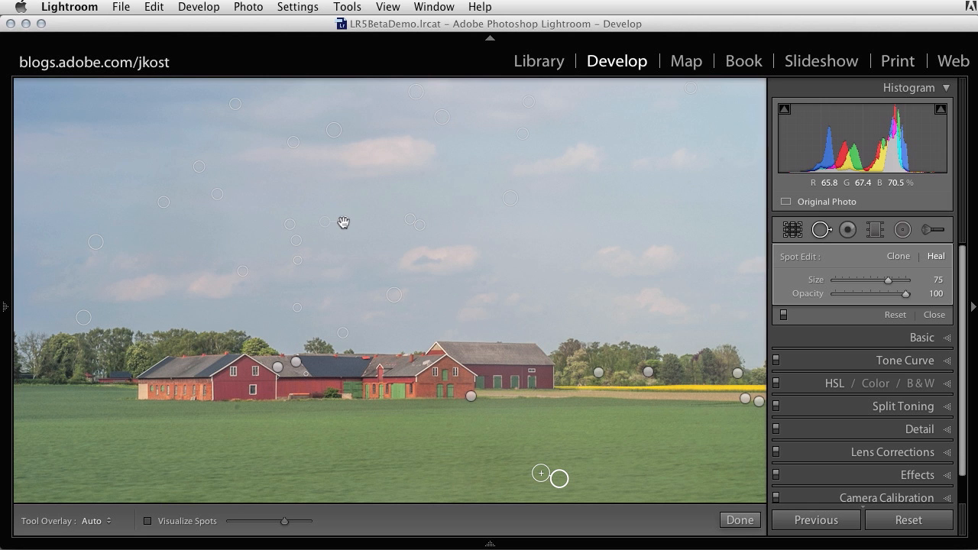
left_click(343, 222)
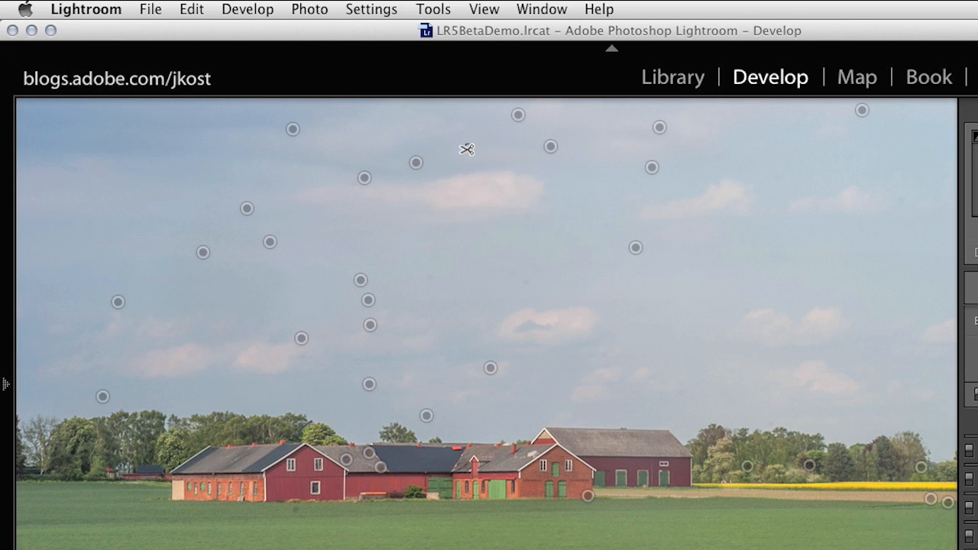
Marquee-select the cluster of heal pins in the upper-left sky.
left_click_drag(467, 150, 180, 398)
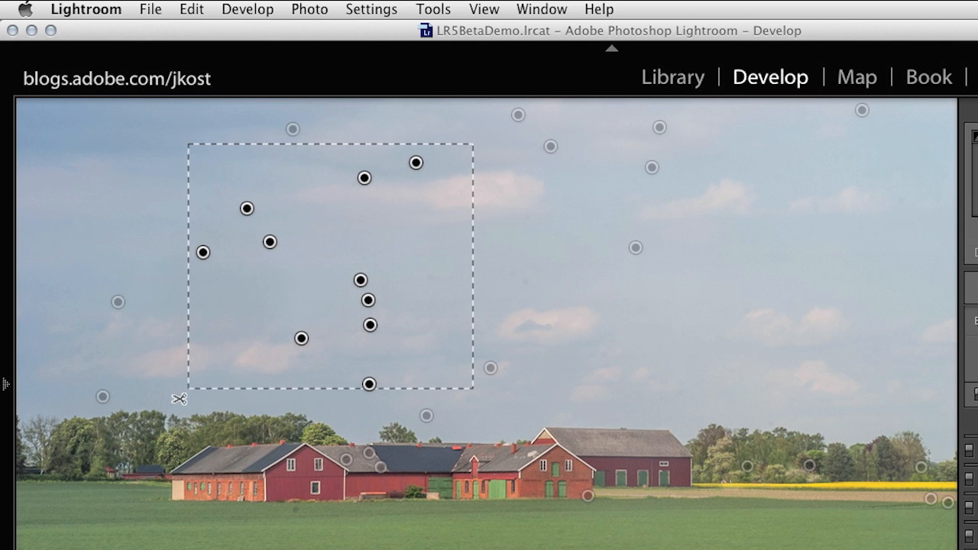
left_click_drag(181, 398, 73, 437)
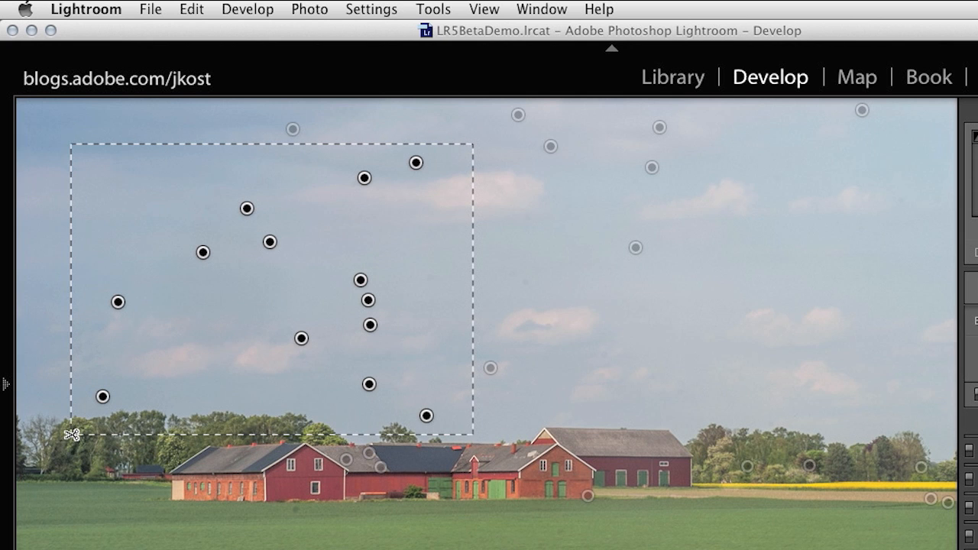